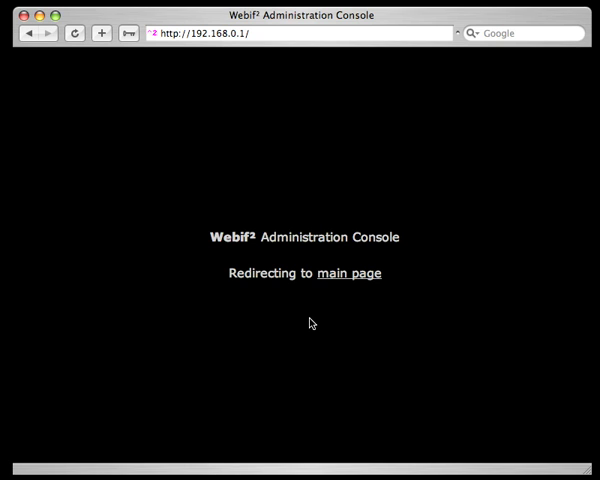
mouse_move(346, 284)
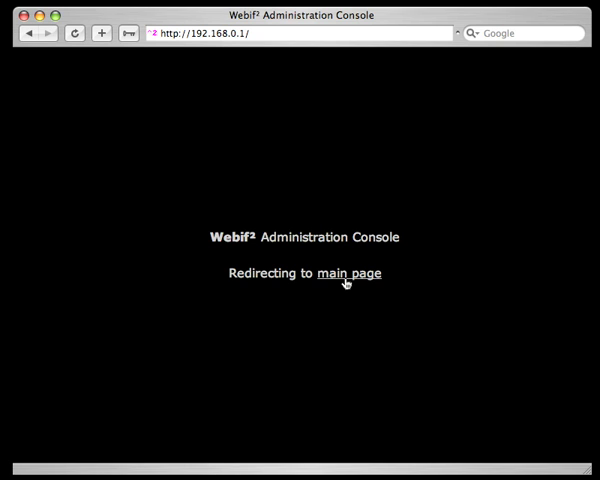
Go to the Webif² main page and view Status > Interfaces for WAN and LAN details.
left_click(348, 273)
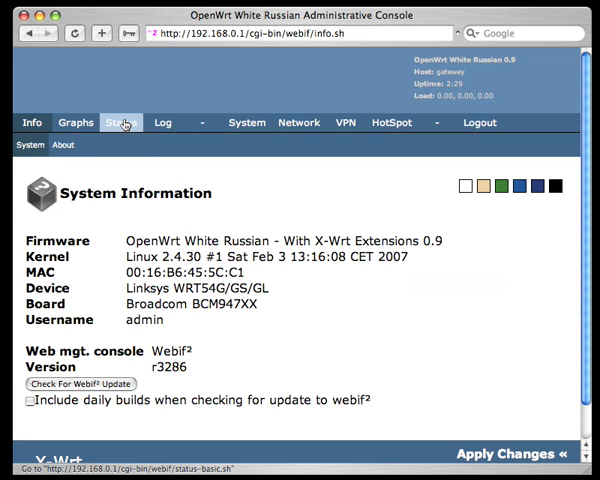
left_click(121, 122)
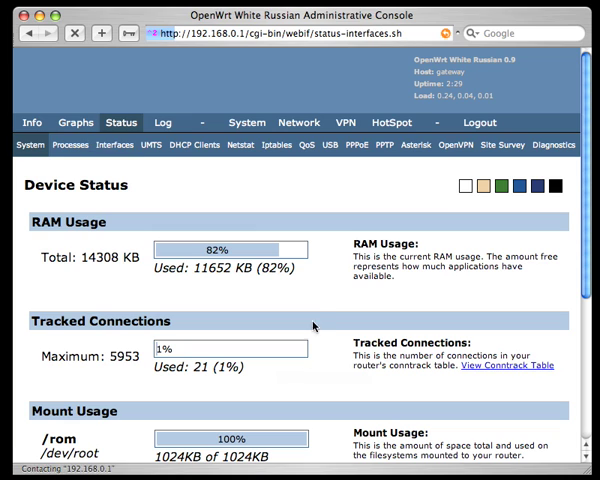
left_click(114, 144)
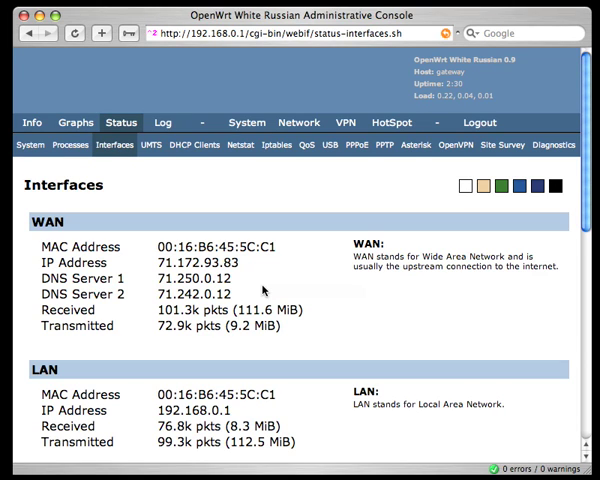
mouse_move(193, 144)
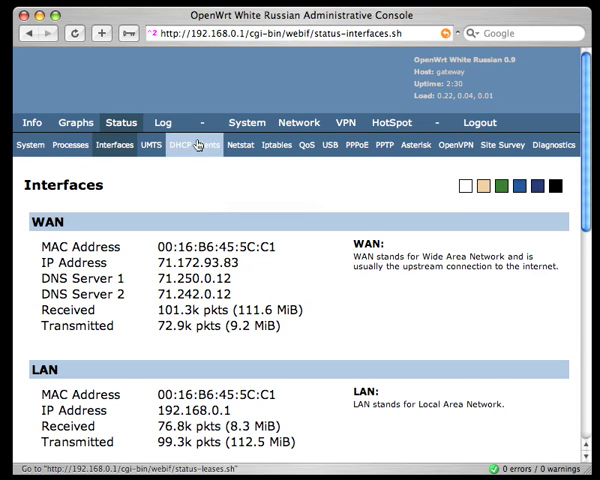
Show the DHCP Clients page listing five clients with MAC addresses, IPs and lease times.
left_click(186, 145)
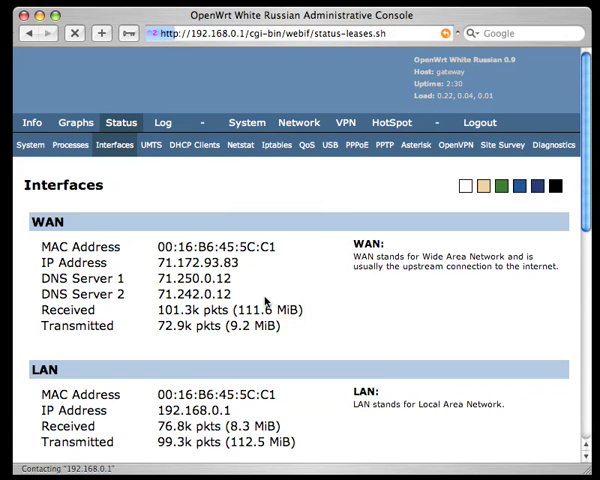
left_click(185, 145)
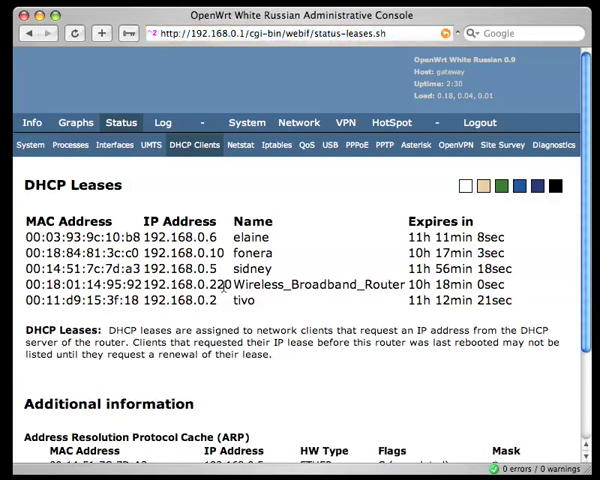
double_click(184, 291)
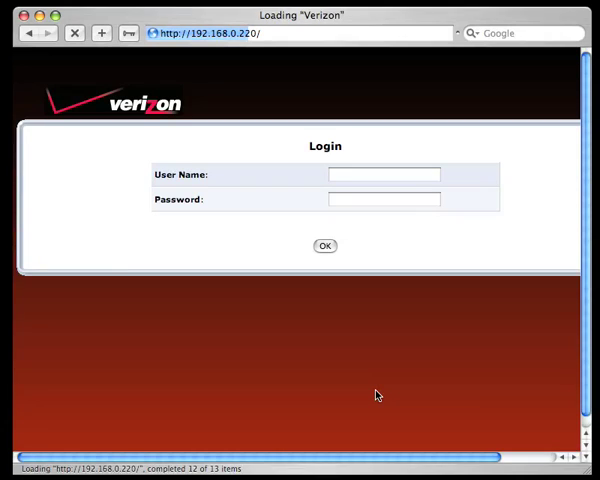
Log in to the Verizon router with user name and password, reaching the ready main page.
left_click(384, 198)
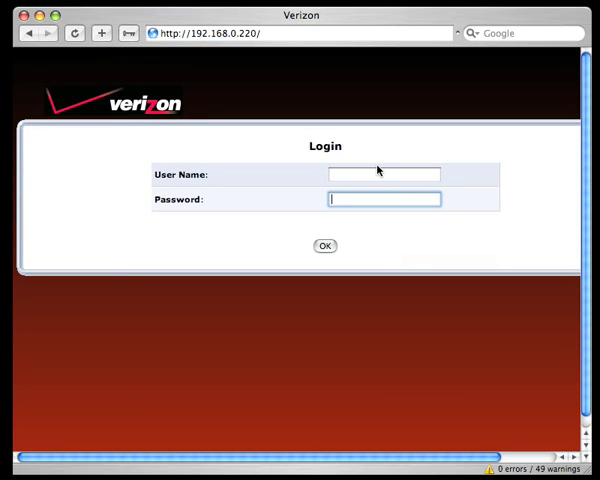
left_click(384, 174)
type("admin")
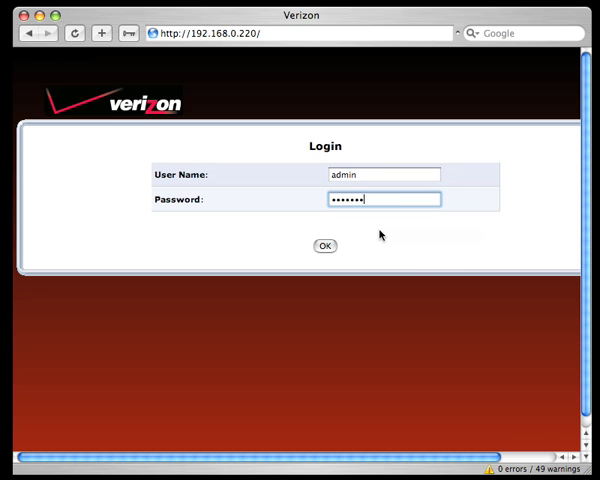
left_click(324, 245)
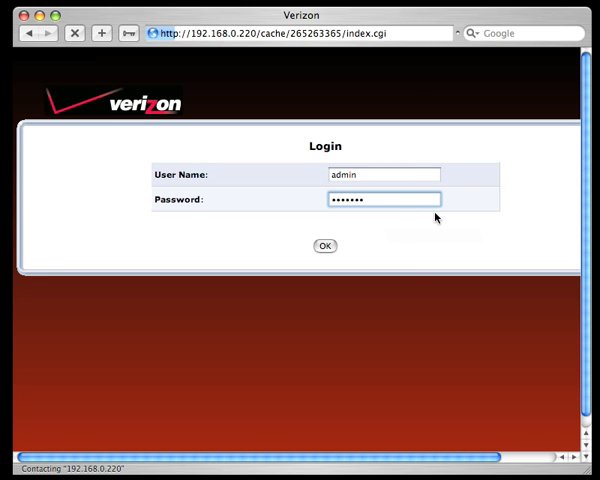
left_click(324, 245)
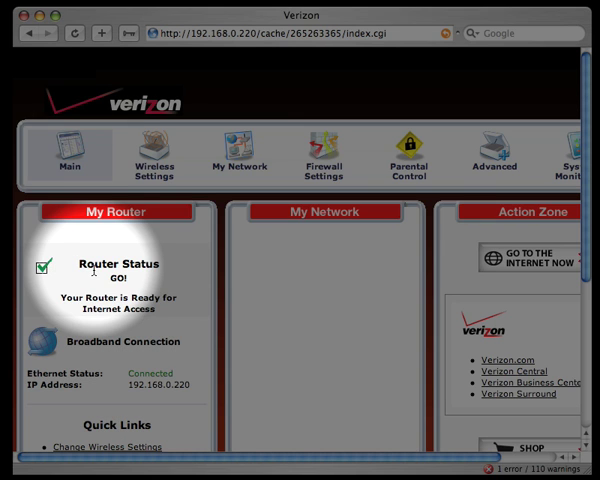
left_click(240, 155)
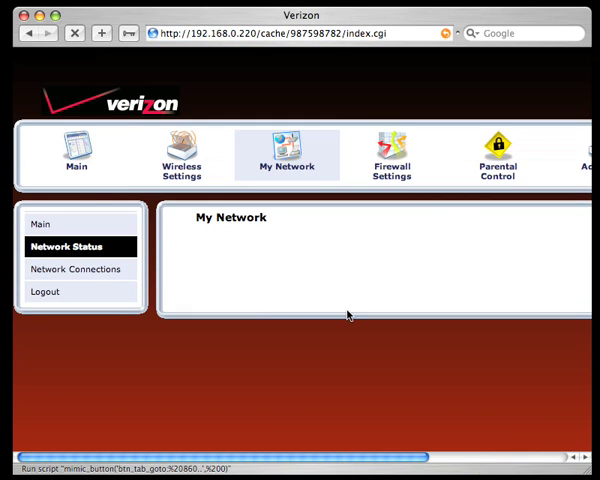
Open the Network Connections list showing Broadband (Coax) and Ethernet as connected.
left_click(75, 269)
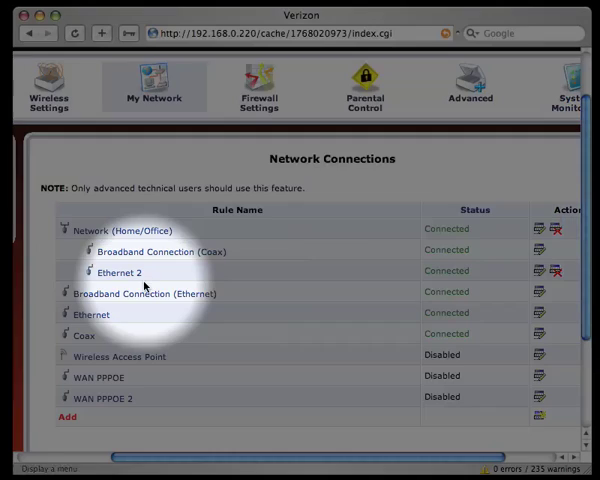
mouse_move(143, 283)
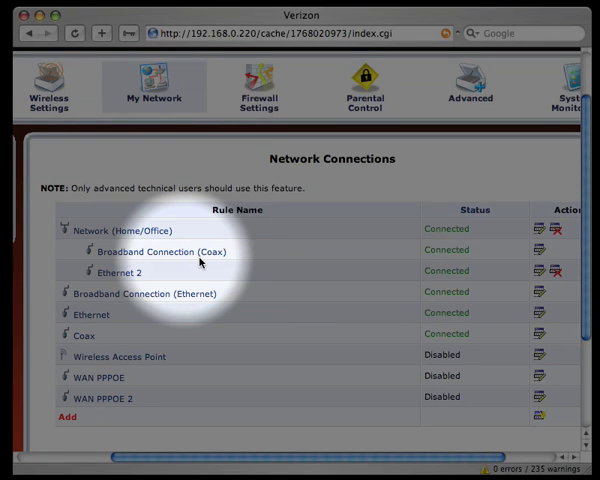
mouse_move(197, 263)
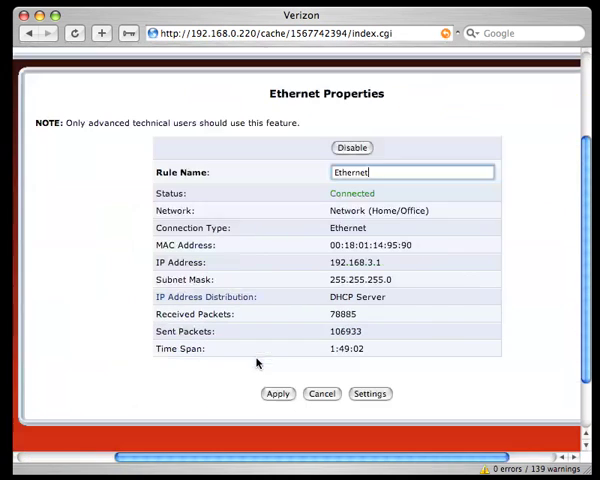
left_click(370, 393)
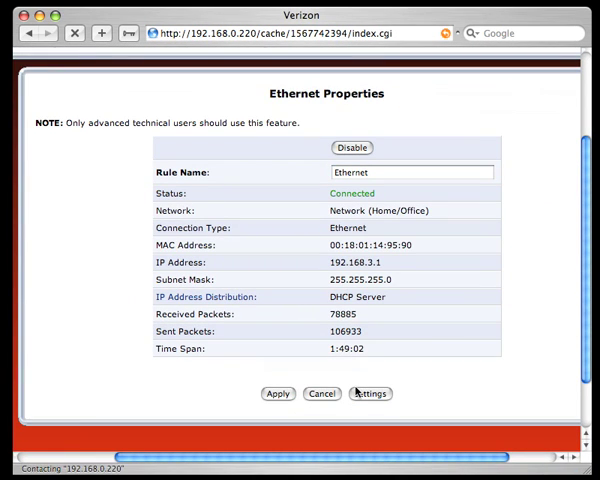
left_click(370, 393)
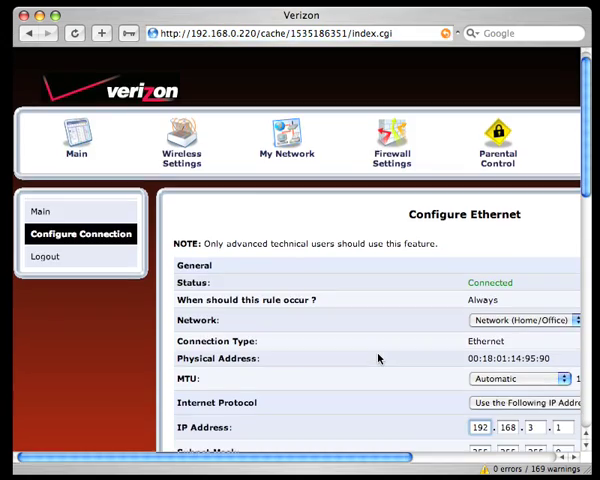
scroll("down", 3)
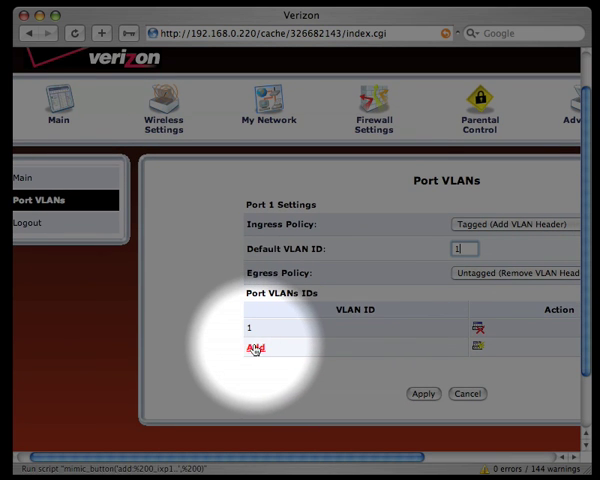
mouse_move(362, 293)
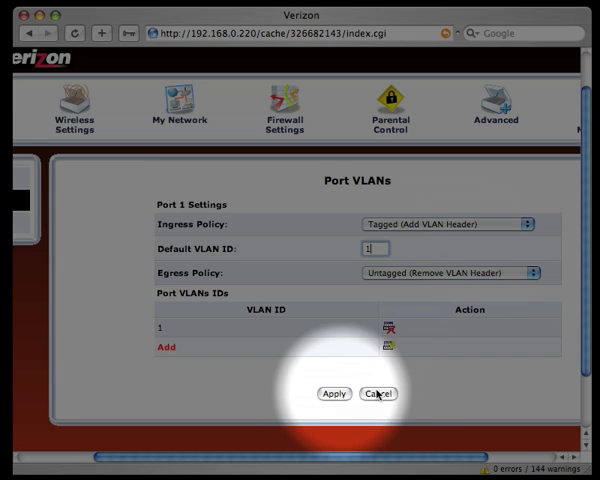
left_click(378, 393)
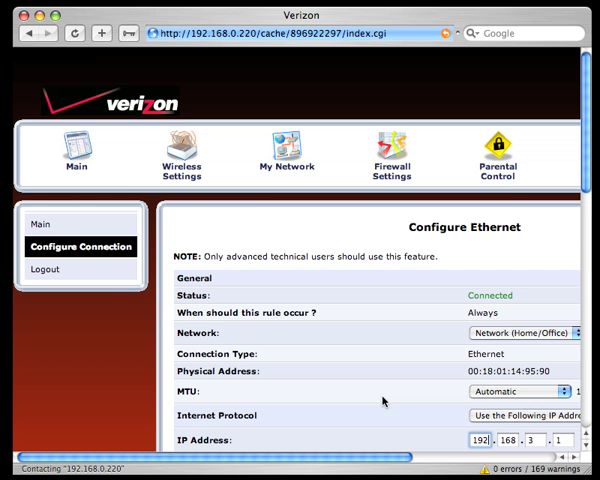
scroll("down", 3)
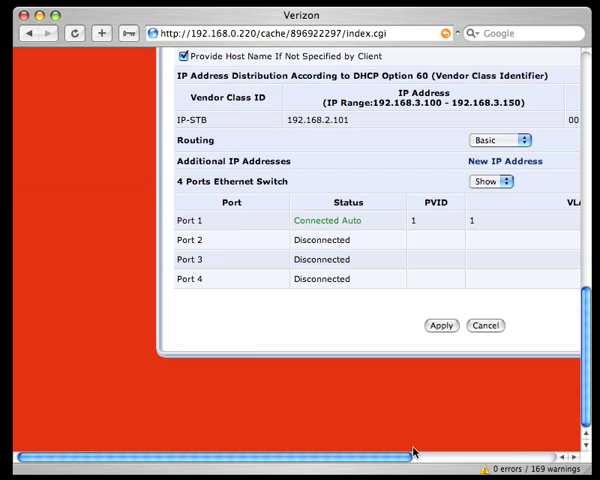
left_click(485, 325)
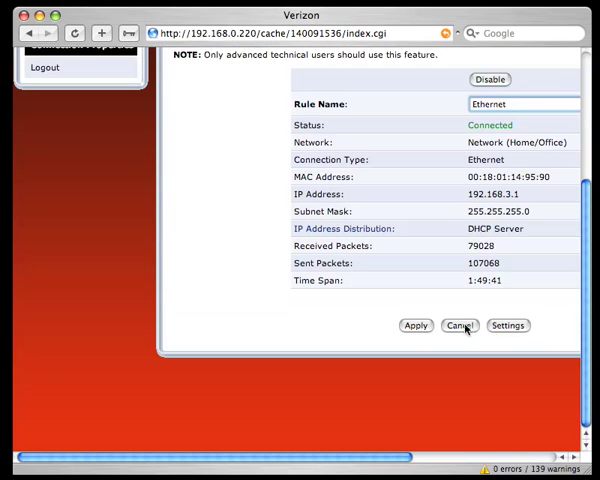
left_click(459, 325)
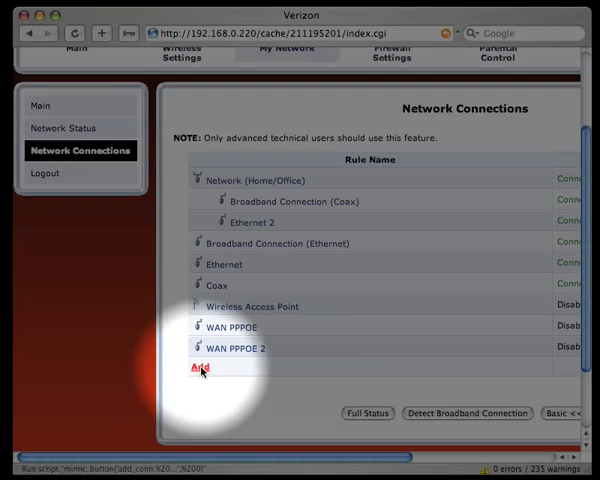
left_click(197, 371)
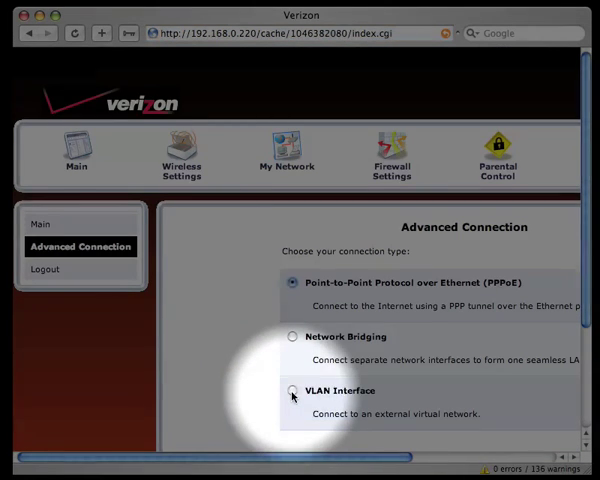
left_click(291, 389)
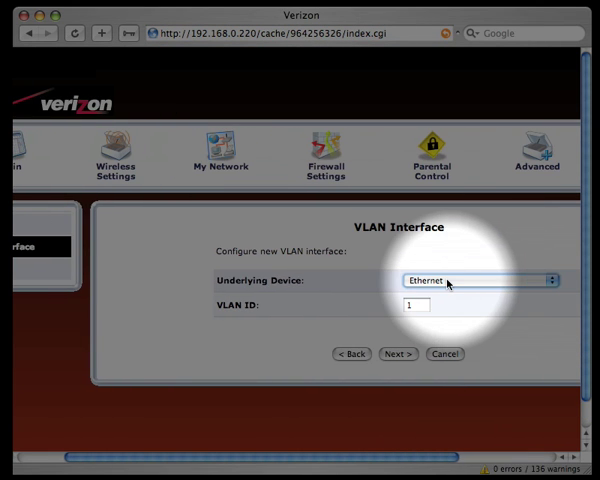
left_click(478, 280)
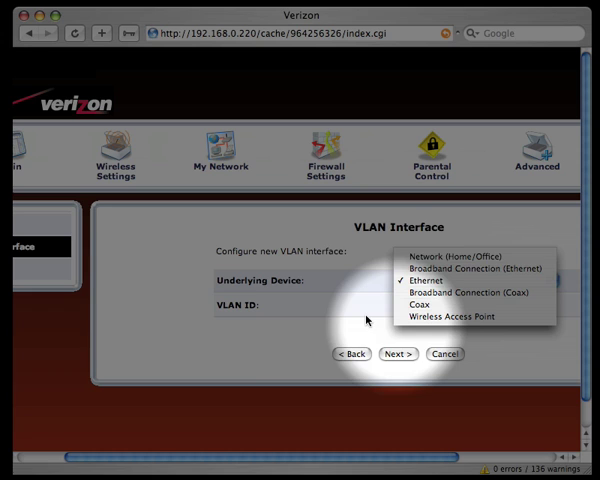
left_click(428, 281)
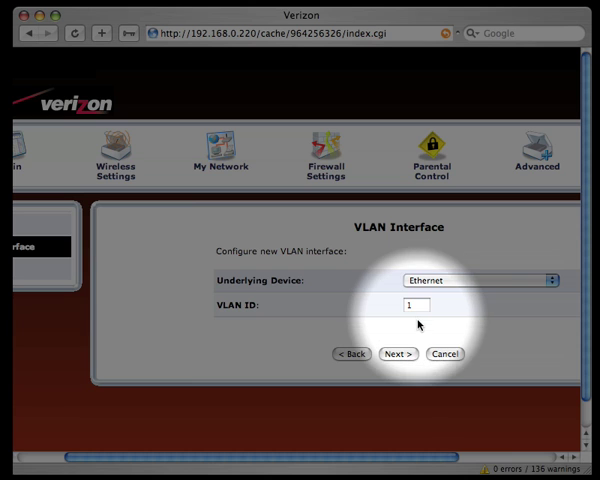
left_click(399, 354)
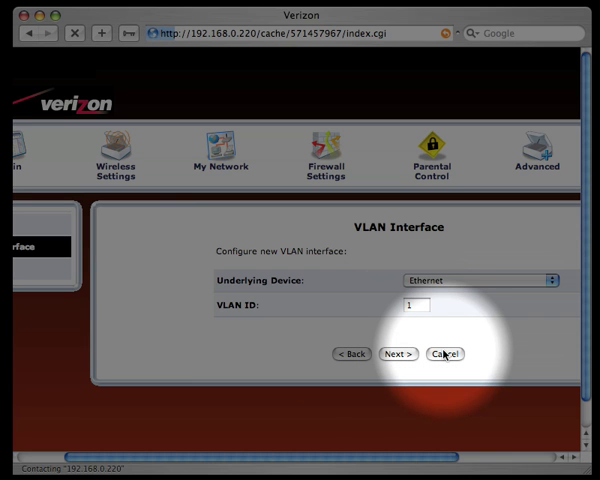
left_click(444, 354)
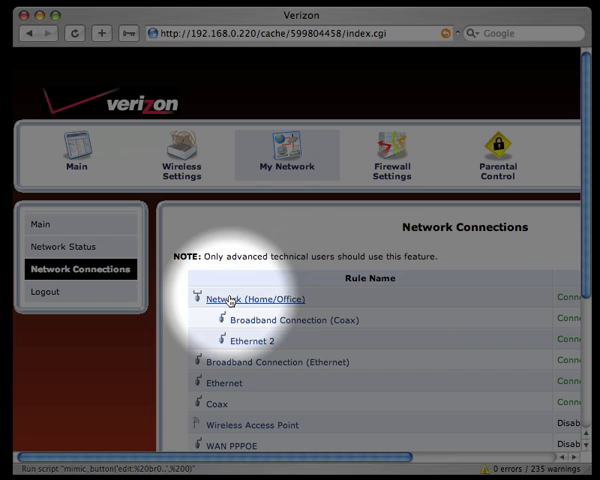
left_click(258, 299)
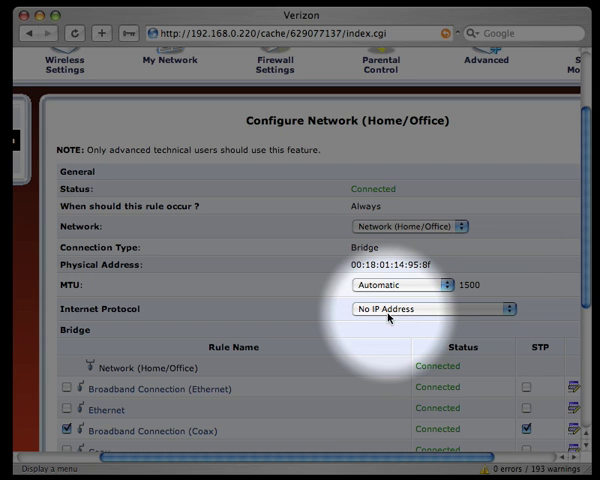
scroll("down", 3)
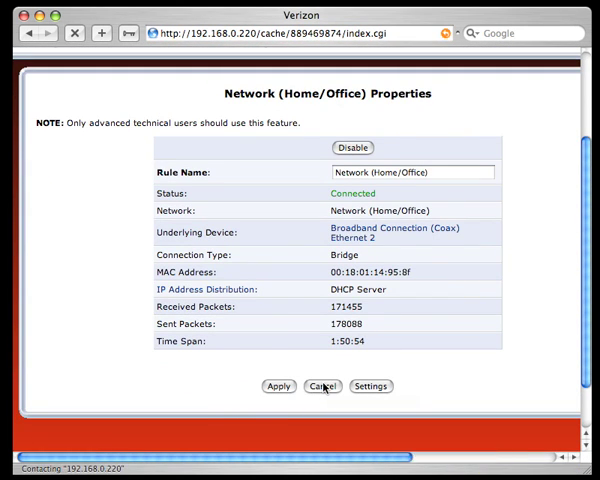
left_click(322, 386)
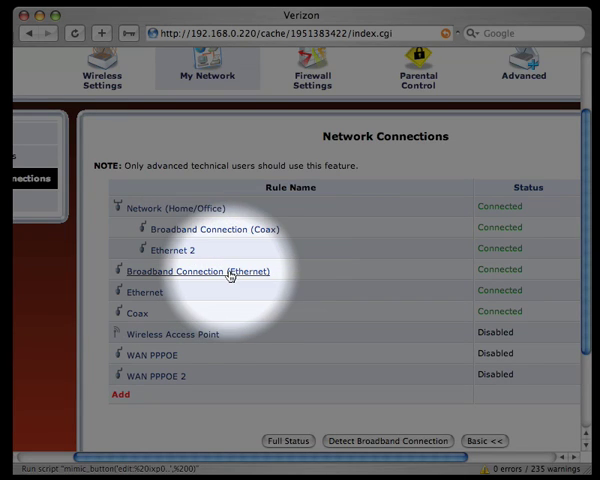
mouse_move(214, 315)
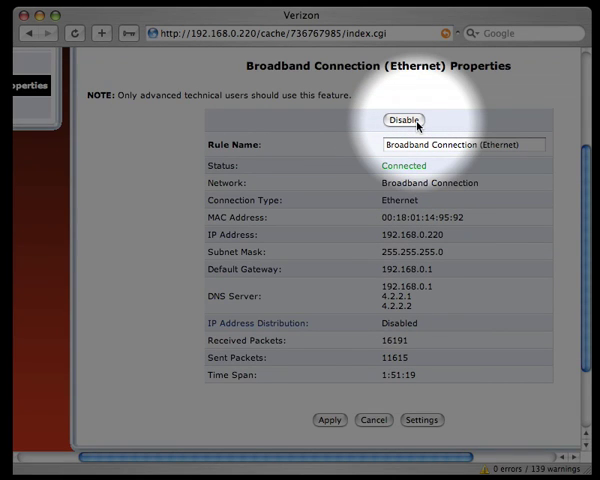
mouse_move(408, 128)
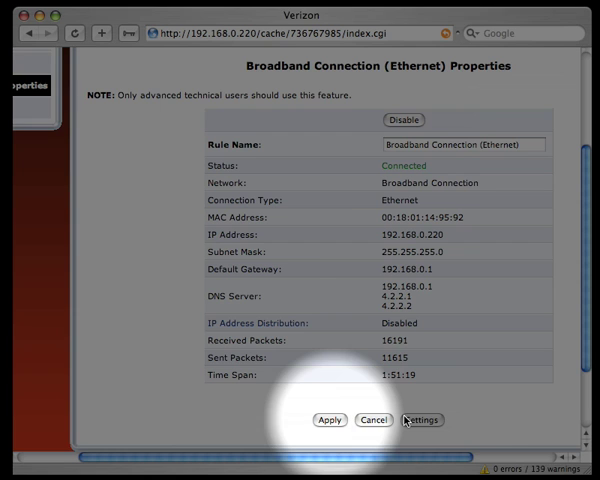
left_click(421, 420)
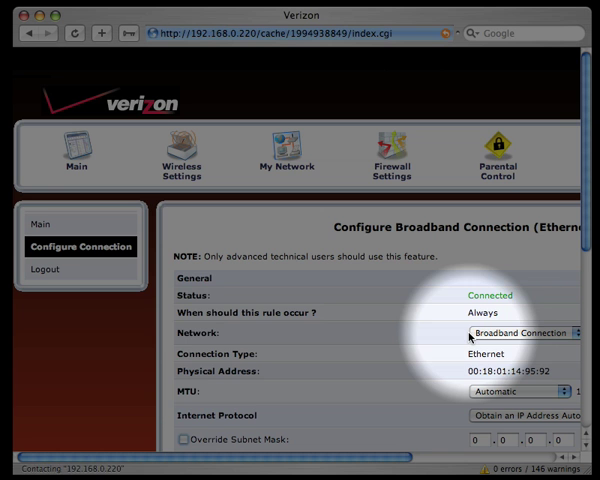
scroll("down", 3)
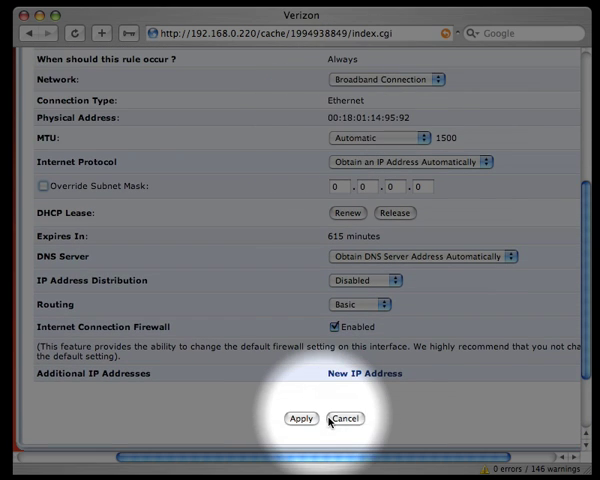
left_click(346, 418)
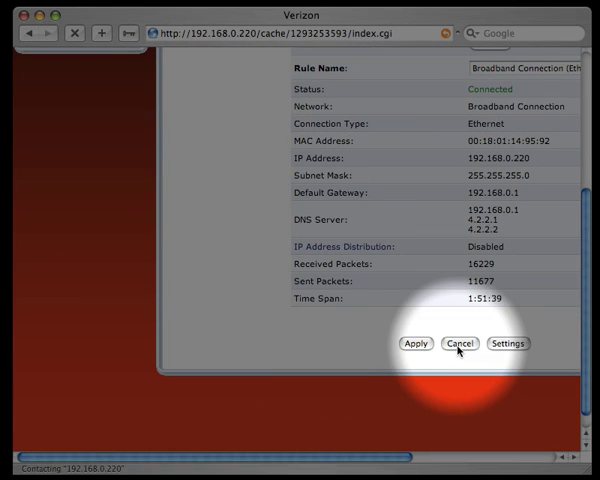
left_click(459, 343)
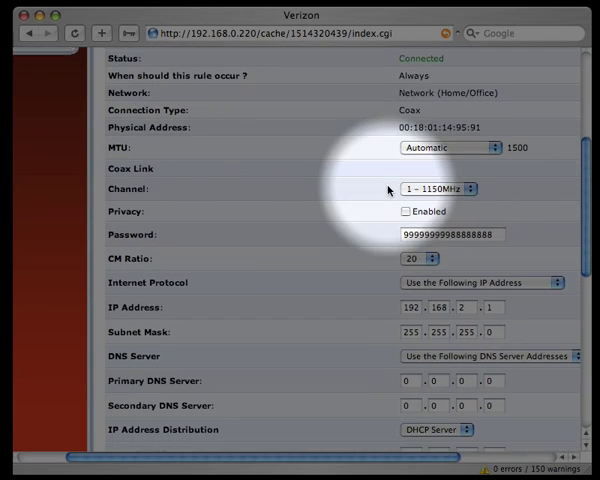
scroll("down", 3)
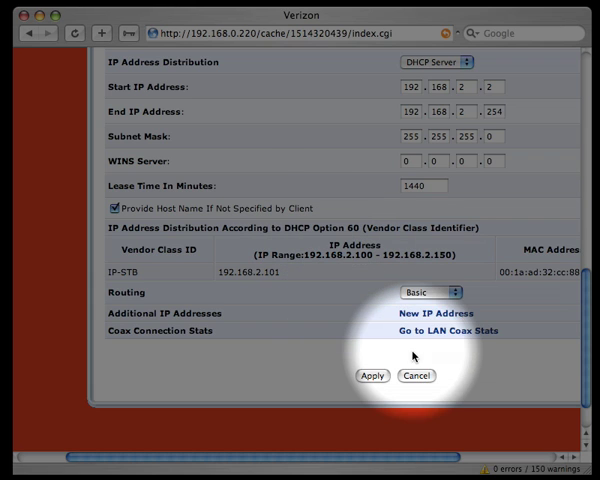
left_click(416, 376)
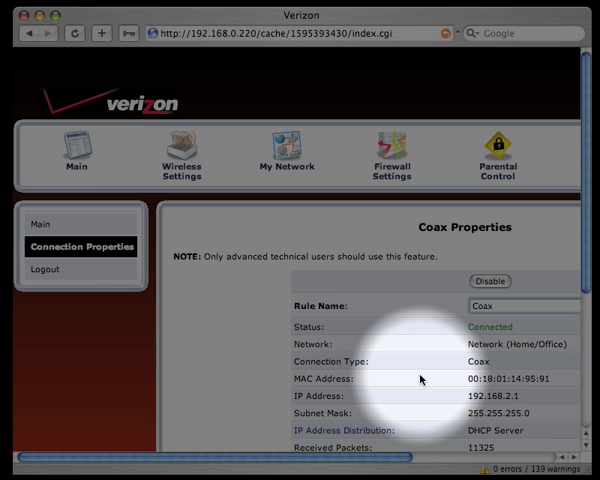
scroll("down", 3)
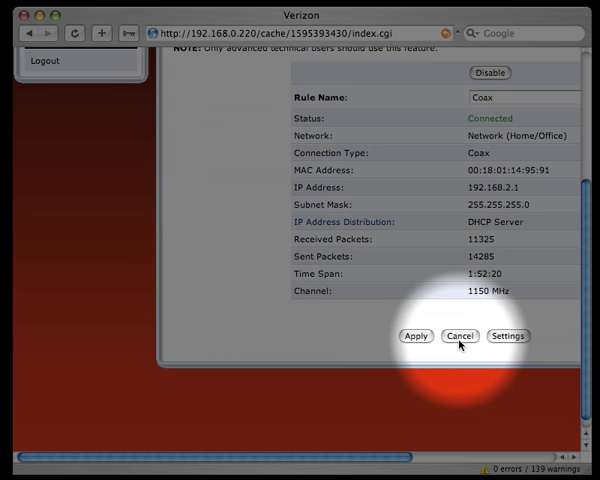
left_click(460, 336)
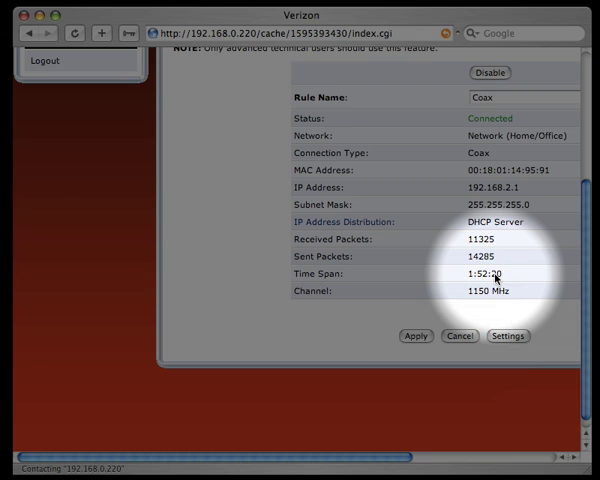